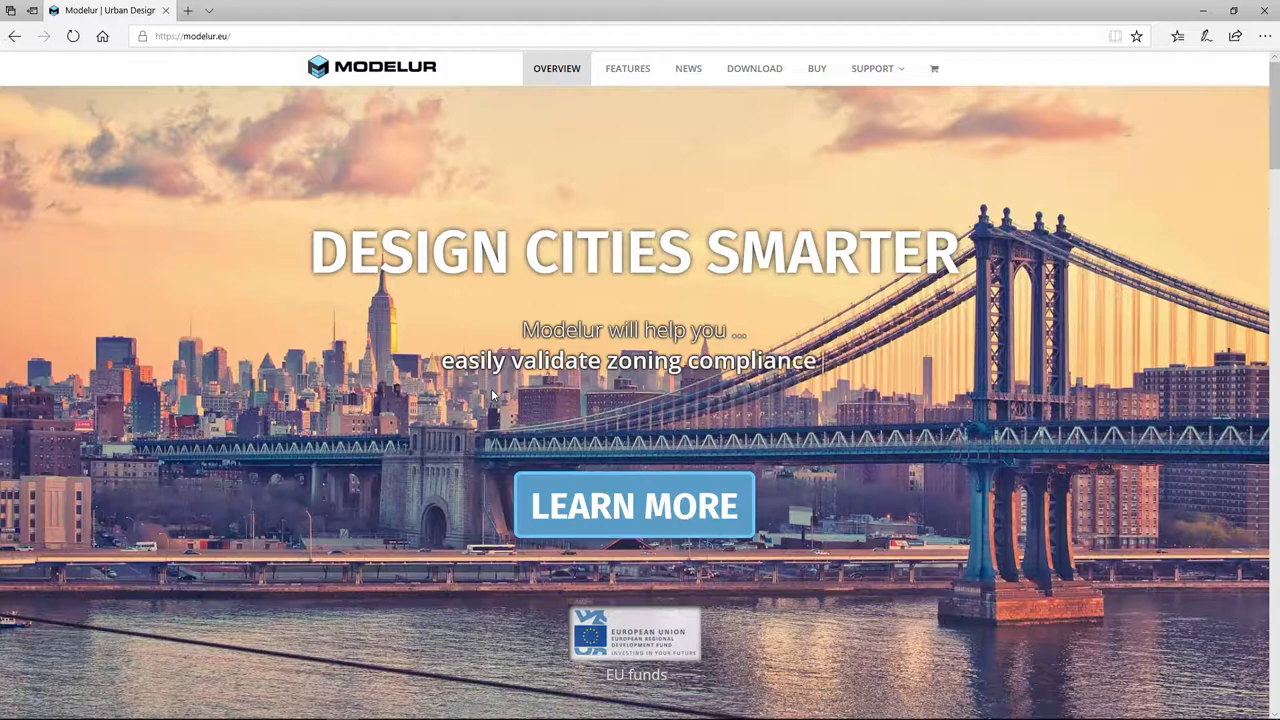
Step: Download and save the Modelur-2018.1.0.rbz installer from the modelur.eu download area
left_click(754, 68)
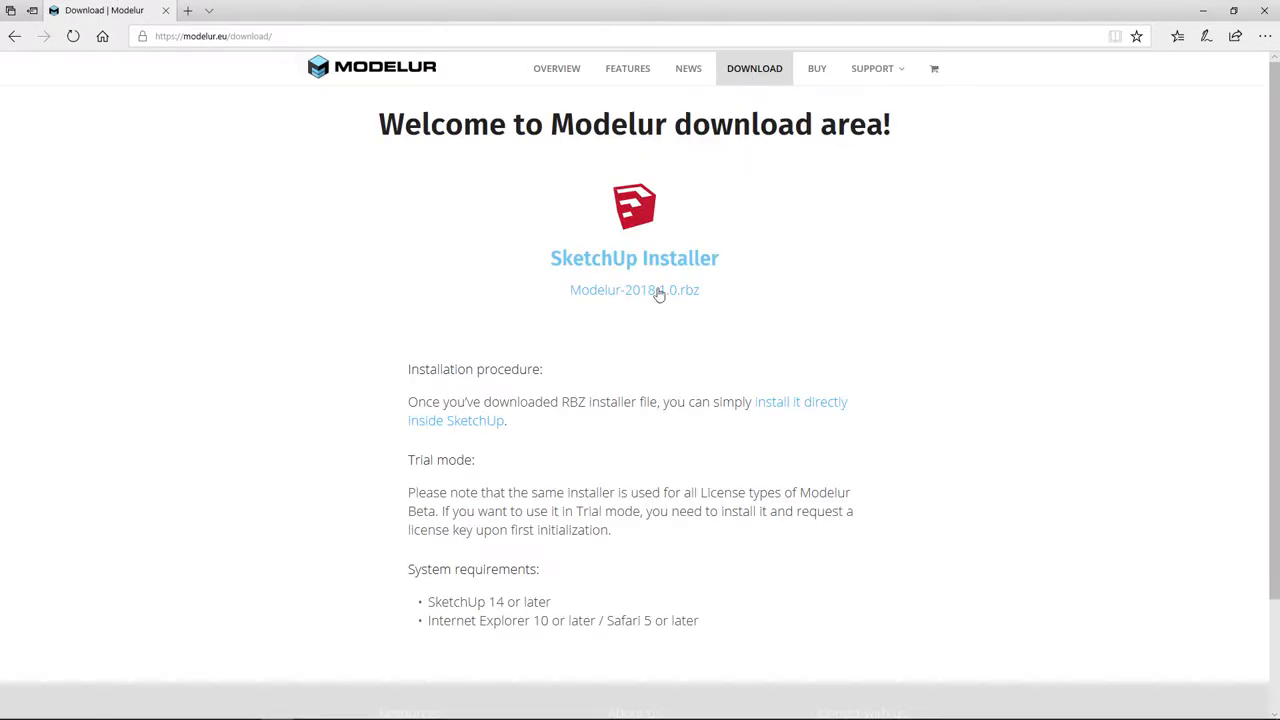
left_click(634, 290)
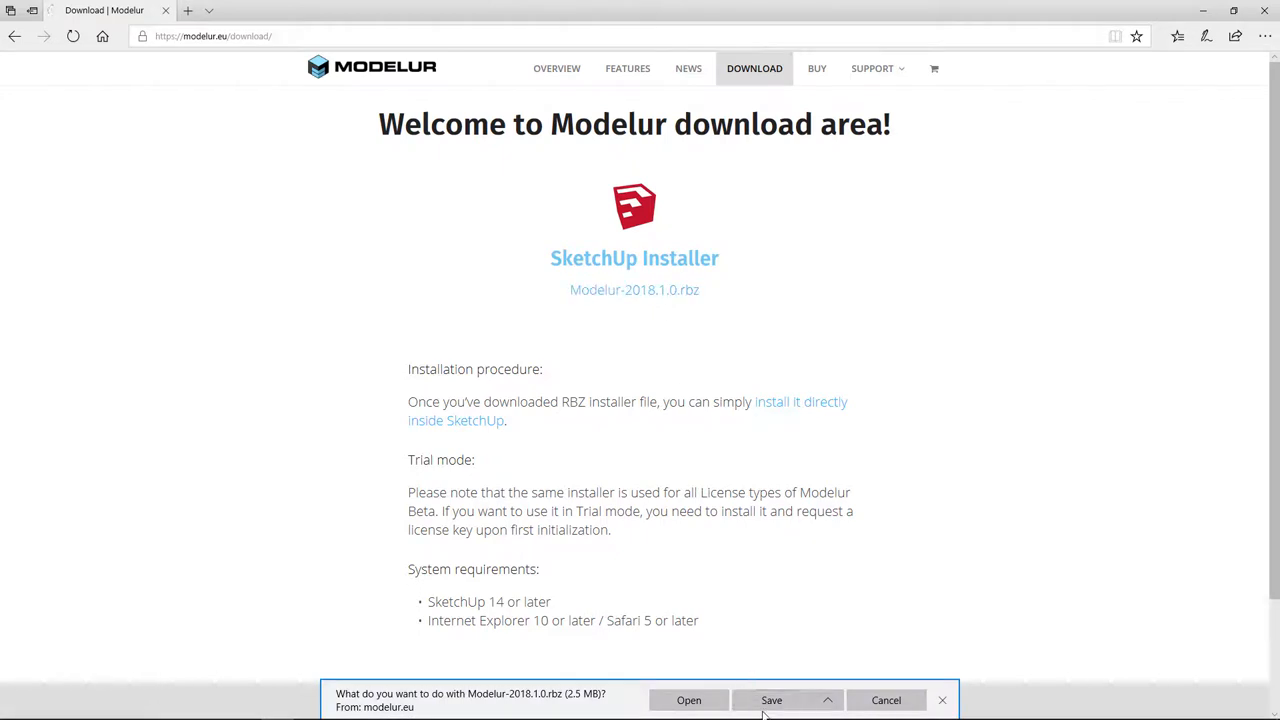
left_click(772, 700)
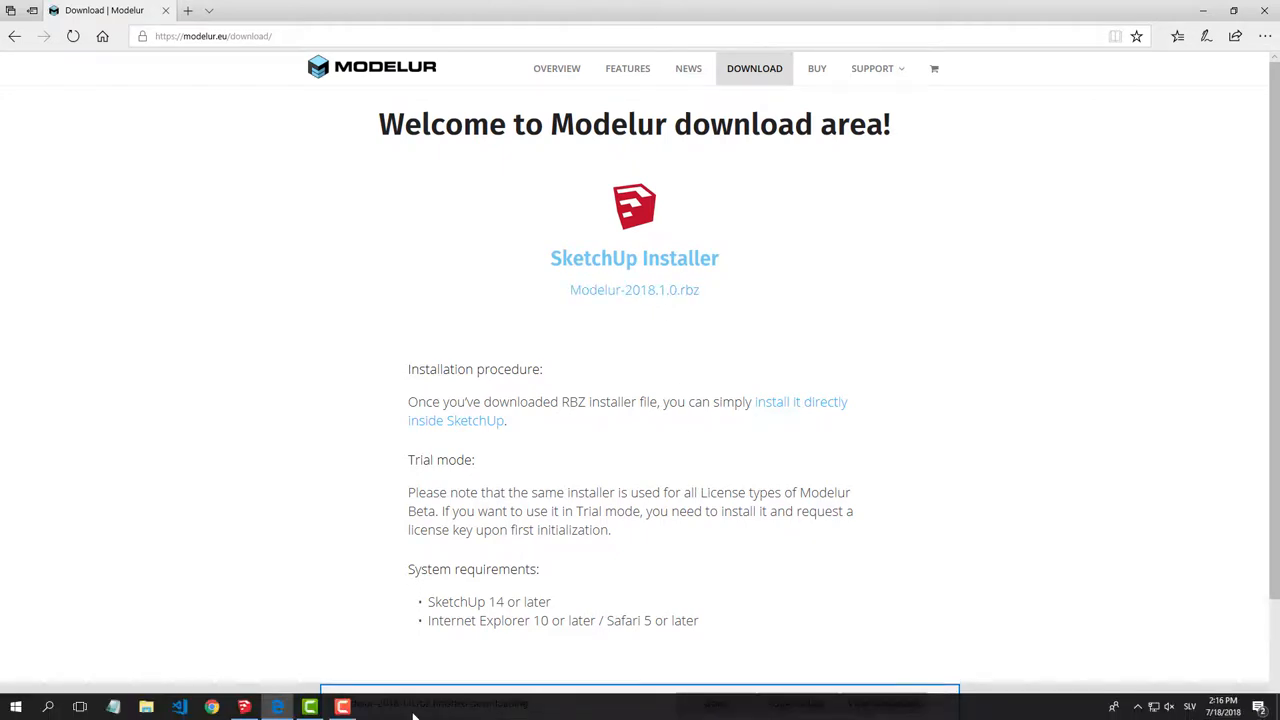
Step: Install the Modelur .rbz from Downloads through the Extension Manager so it is listed as enabled
left_click(342, 708)
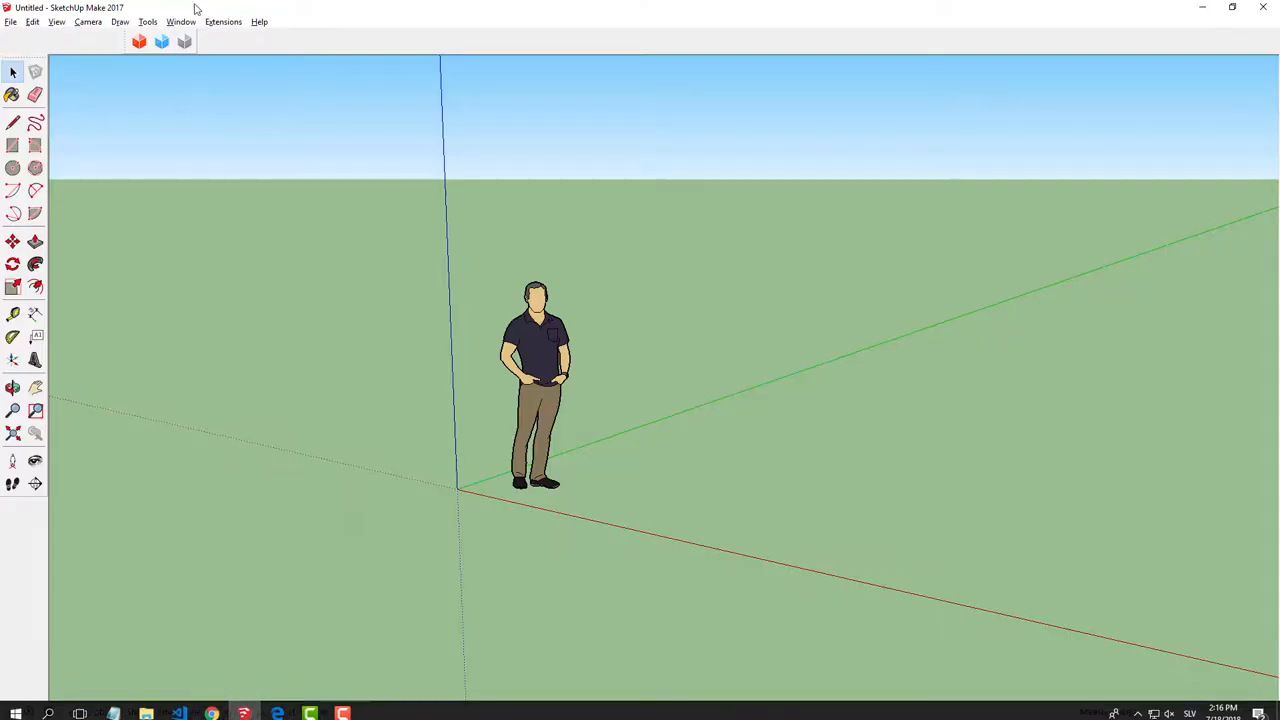
left_click(224, 20)
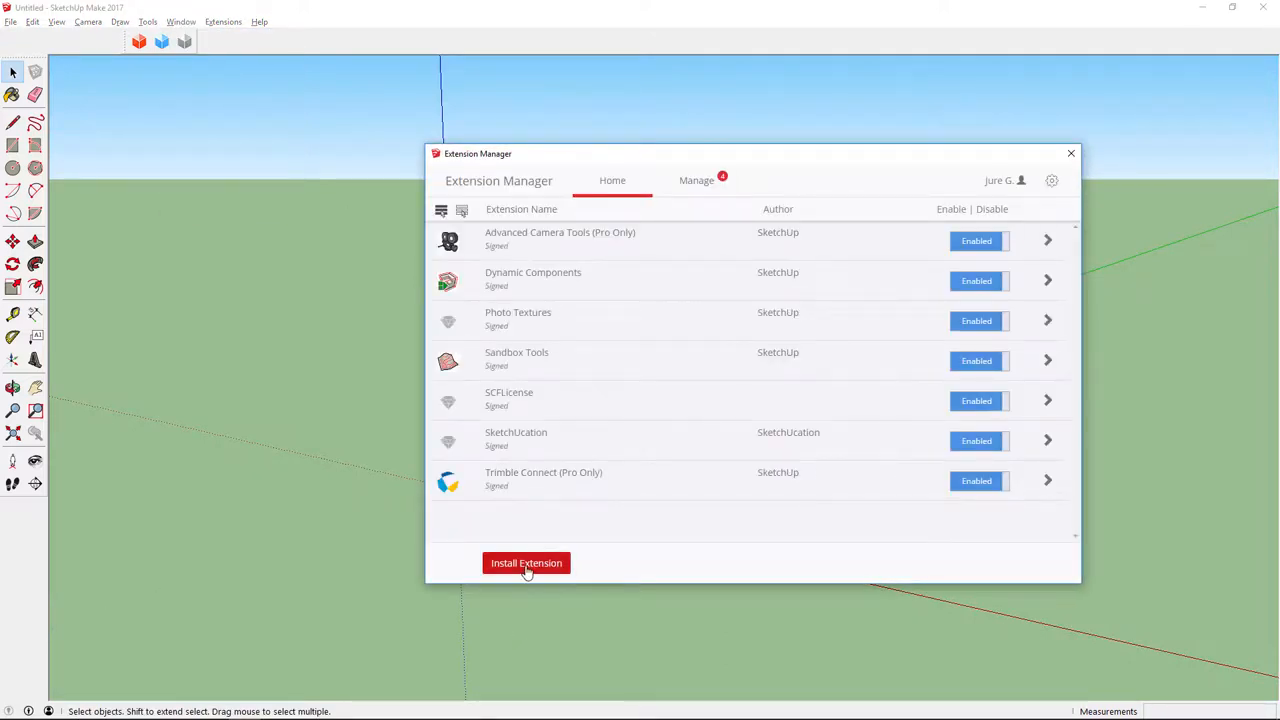
left_click(526, 562)
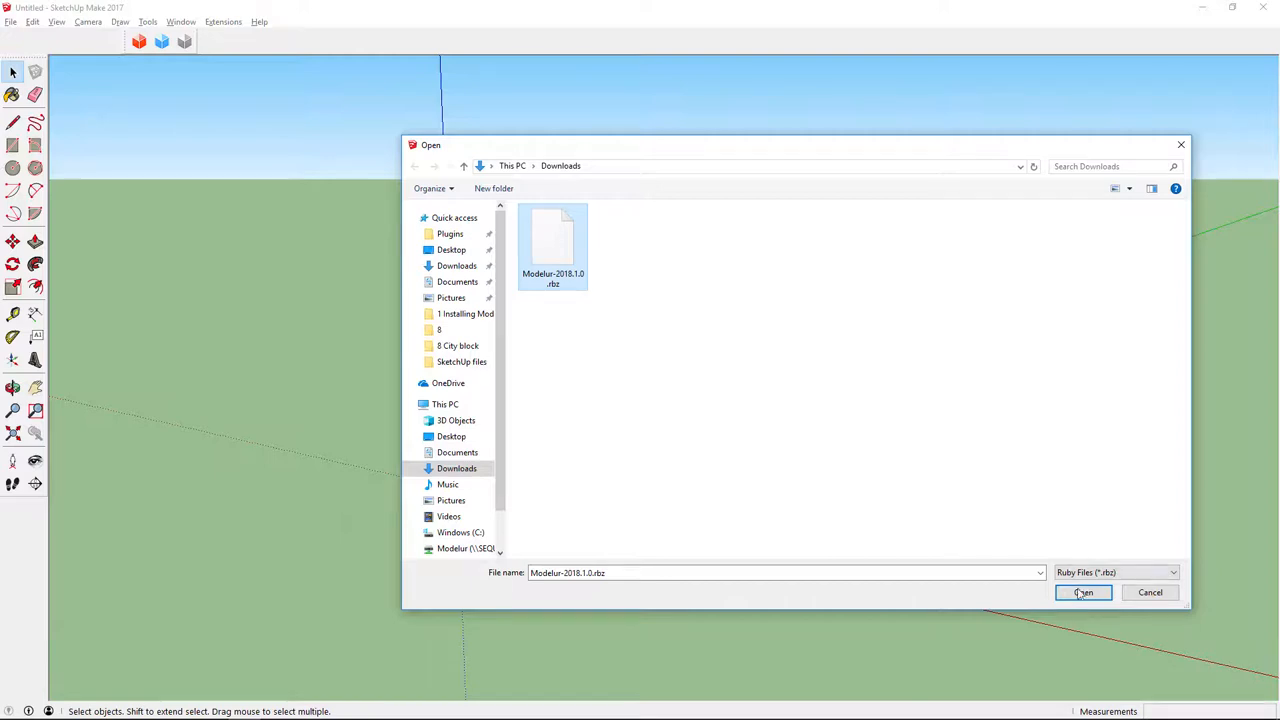
left_click(1084, 592)
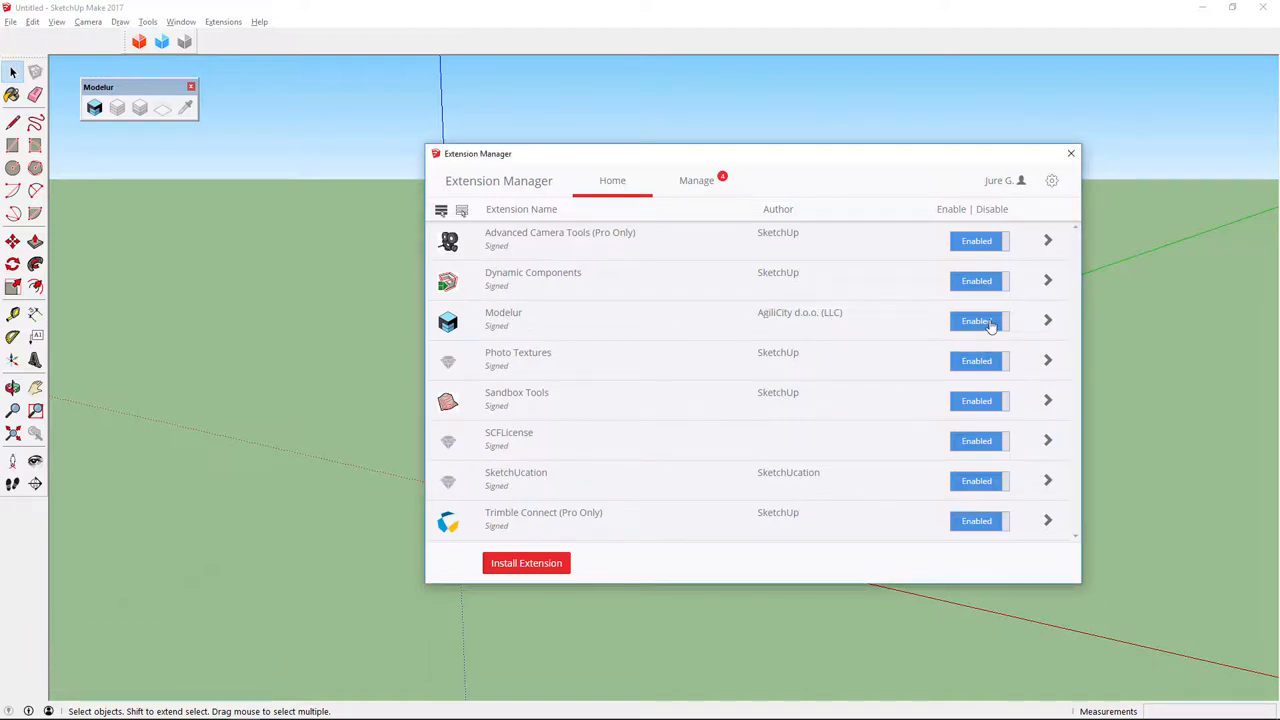
mouse_move(958, 330)
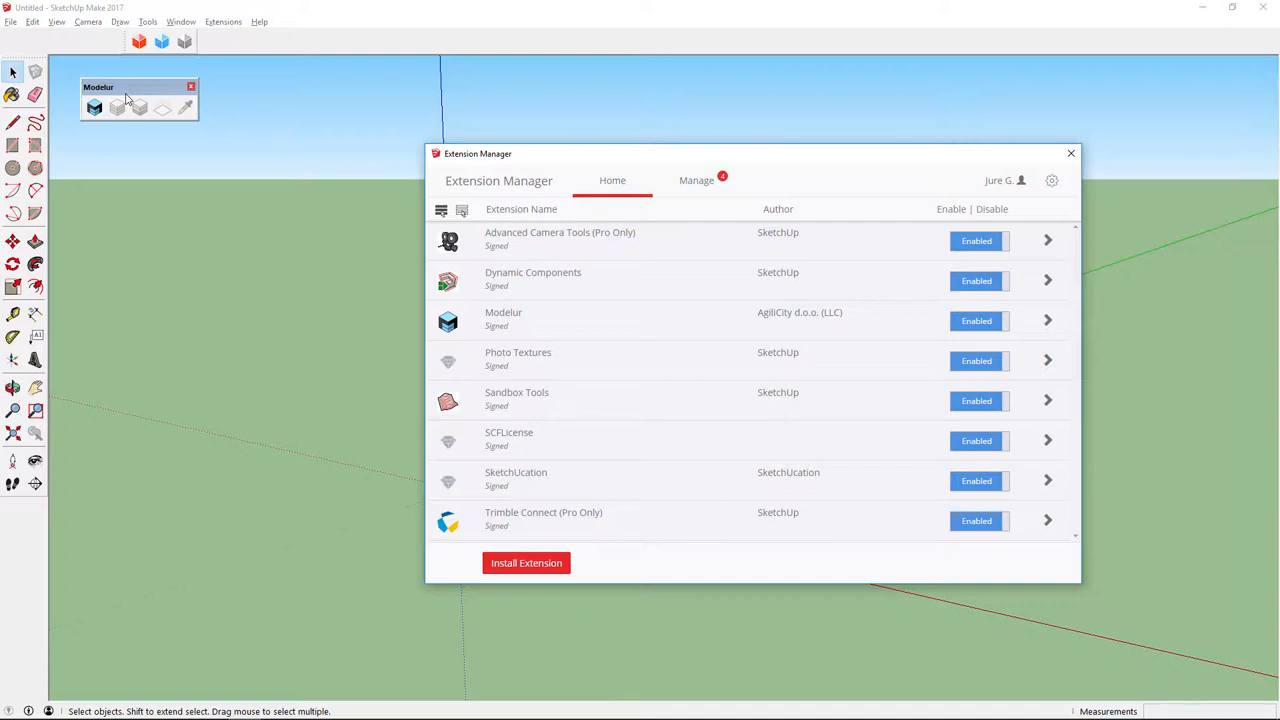
Step: Dock the Modelur toolbar via View > Toolbars and close the Extension Manager
left_click(56, 20)
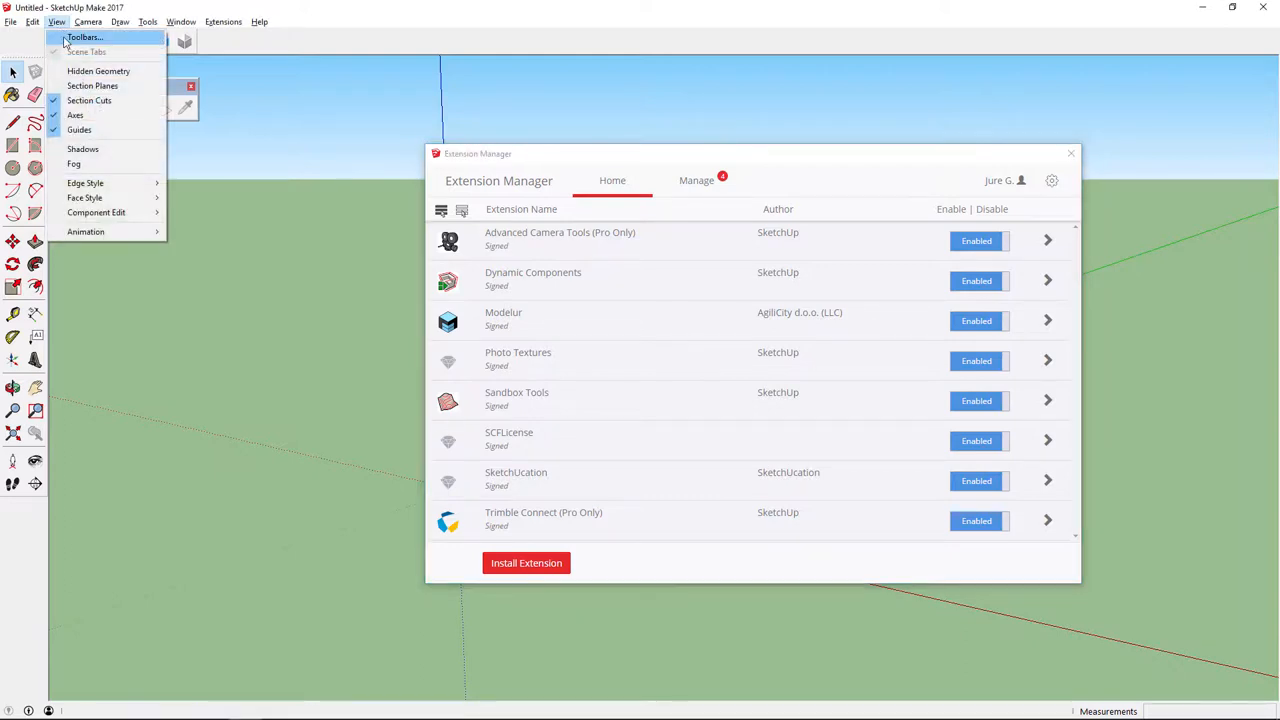
left_click(84, 36)
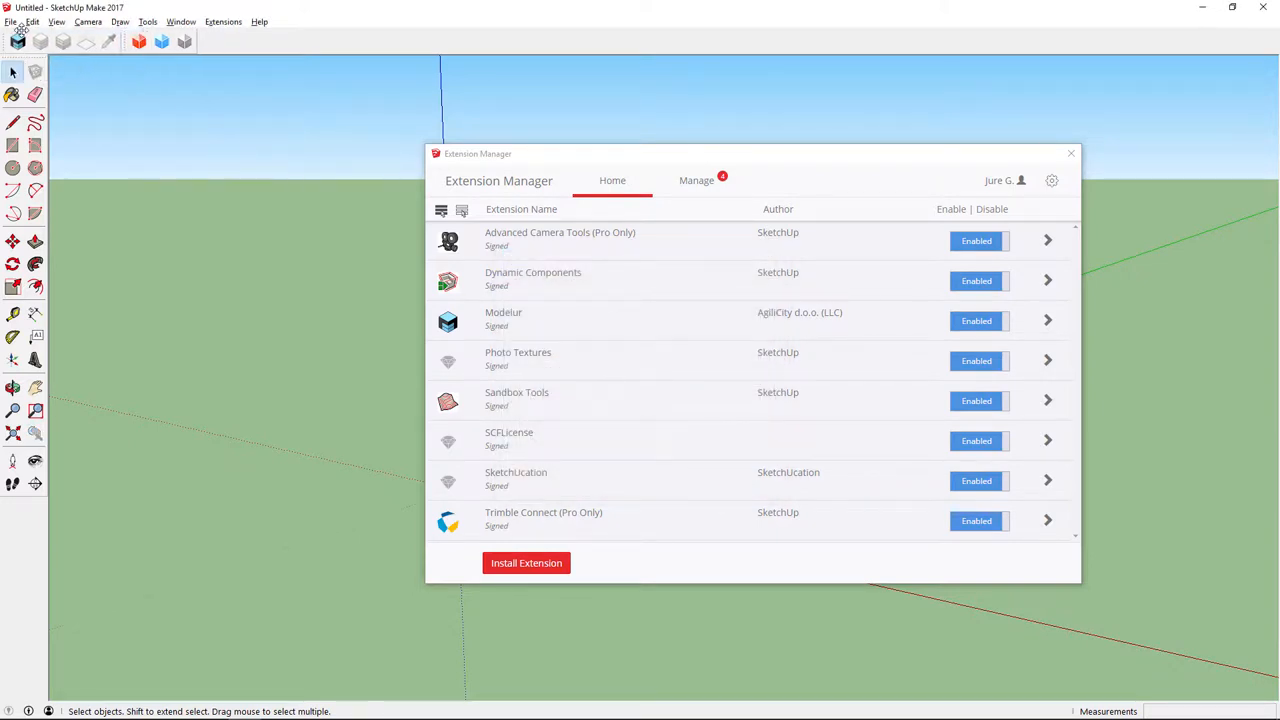
mouse_move(84, 96)
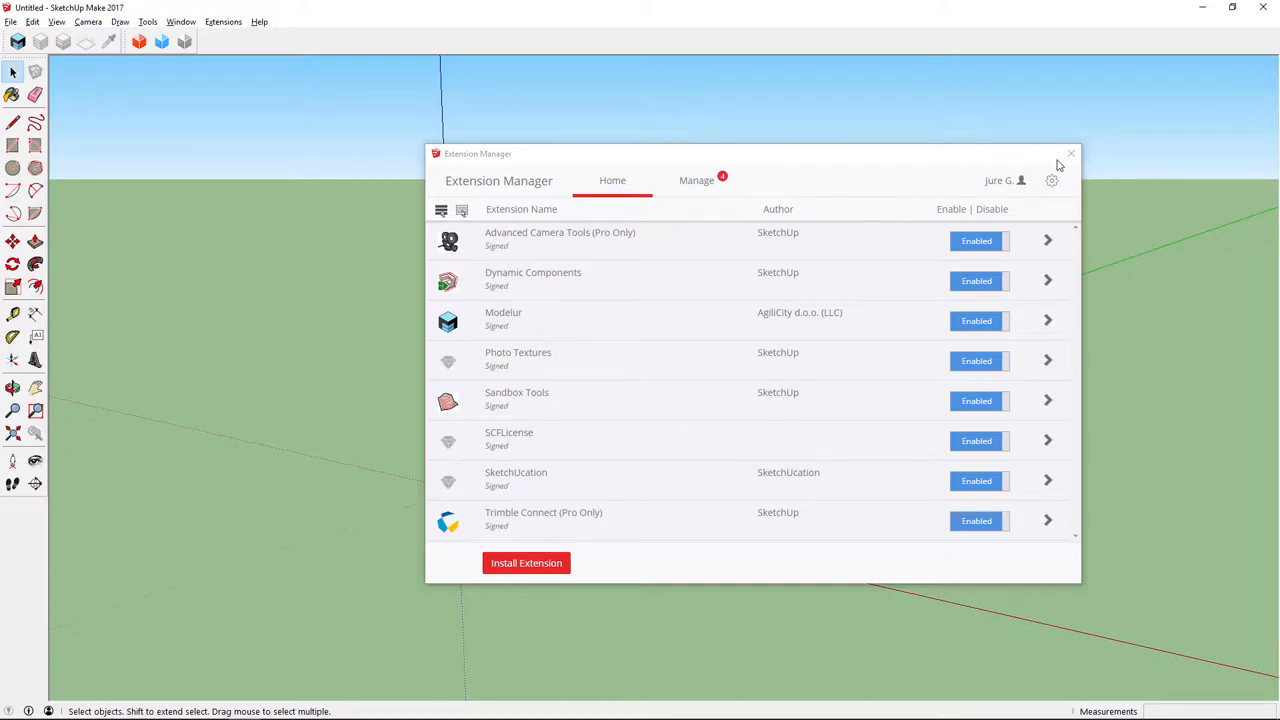
left_click(1072, 154)
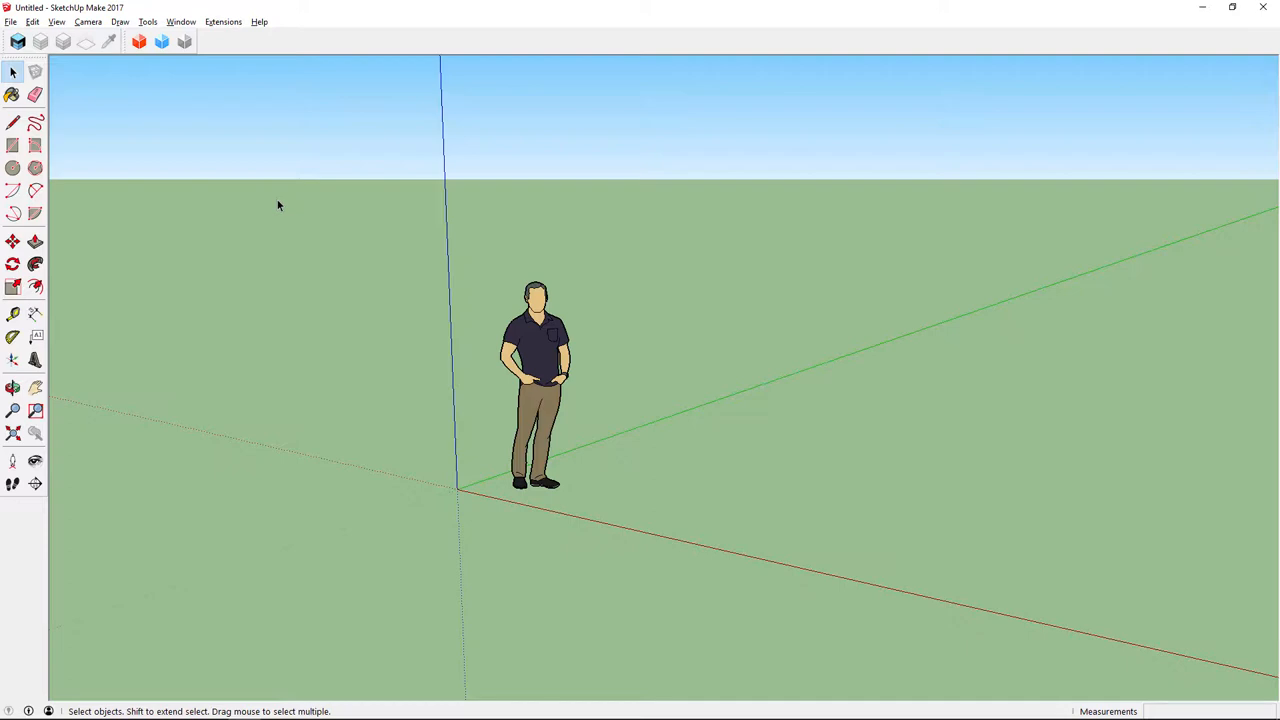
left_click(180, 20)
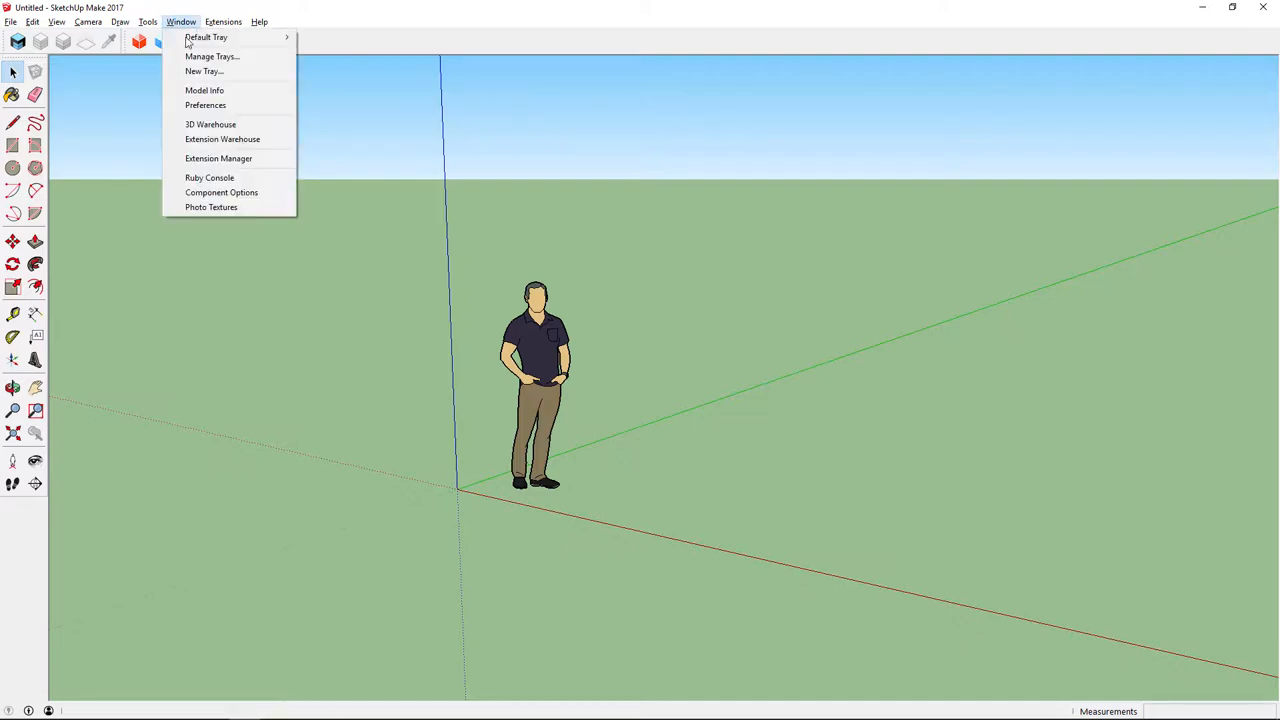
left_click(222, 140)
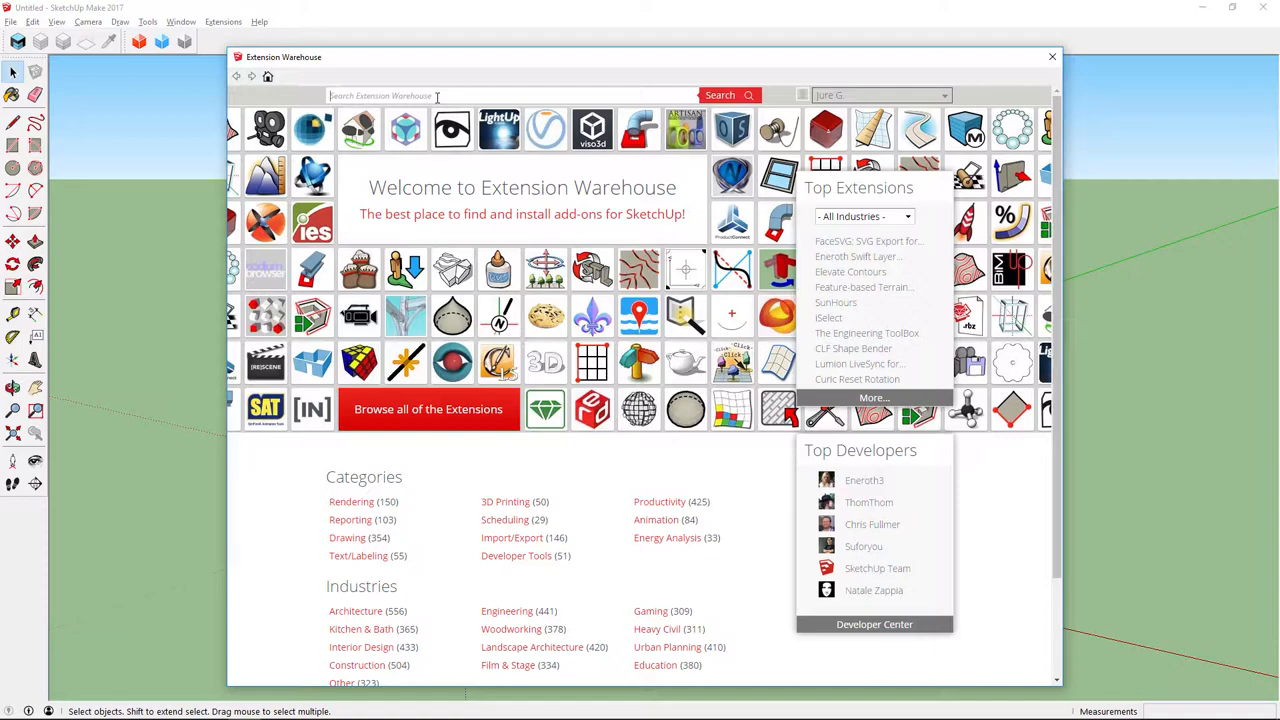
type("modelur")
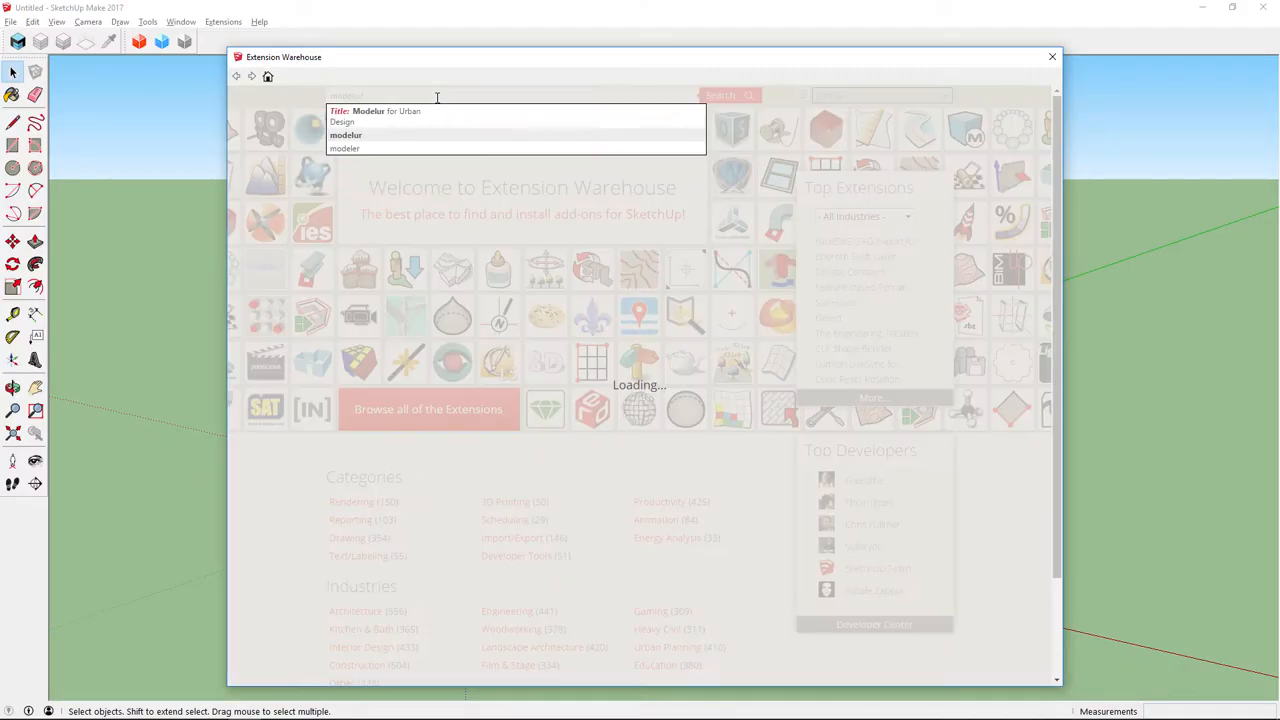
left_click(380, 114)
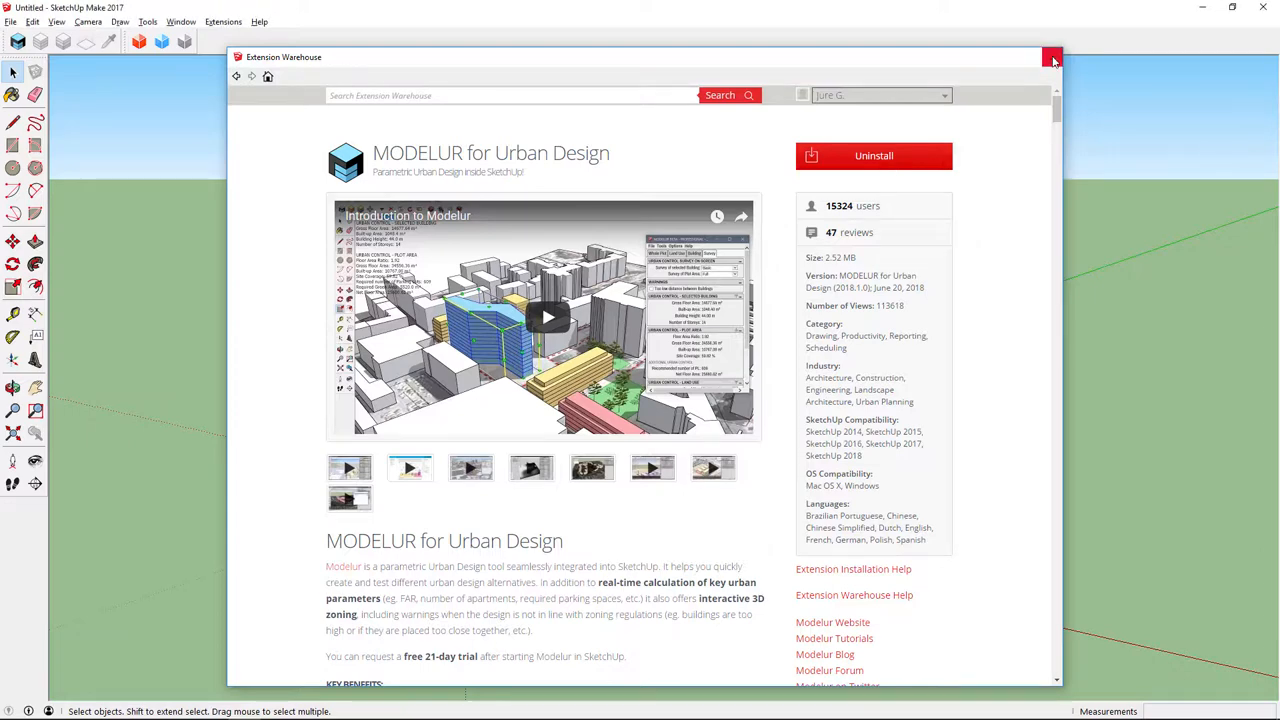
left_click(1052, 56)
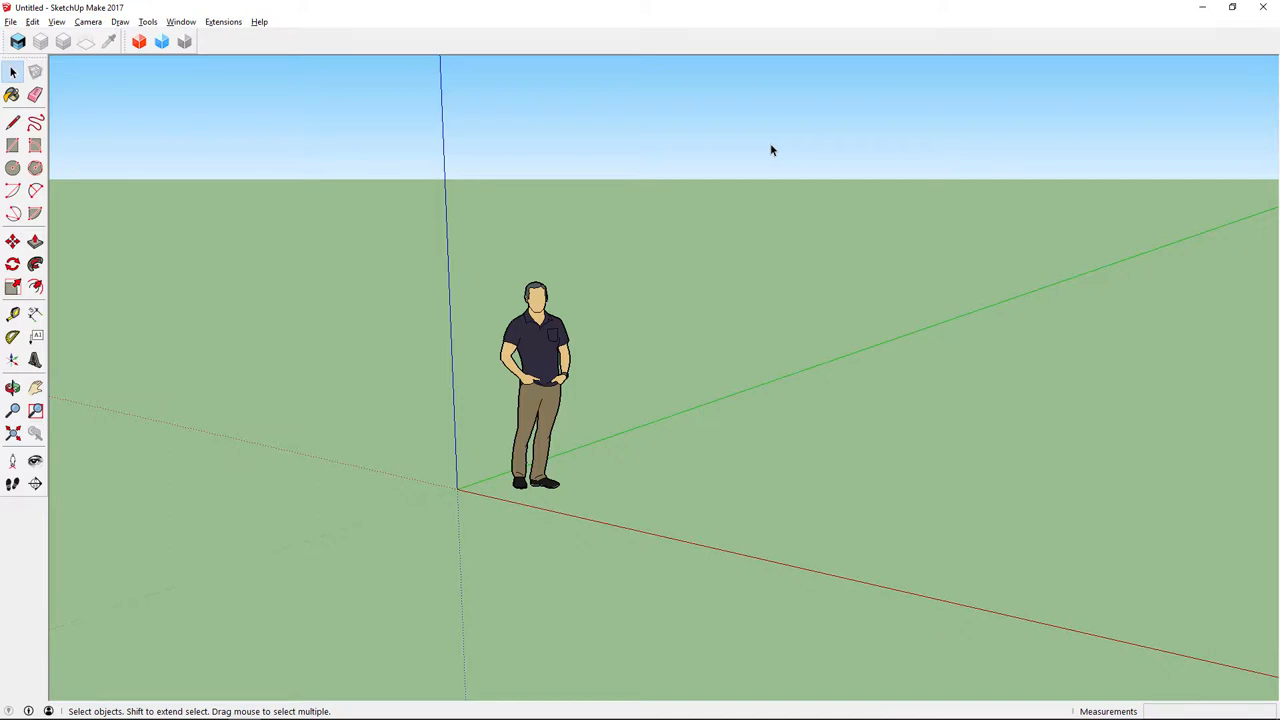
mouse_move(548, 212)
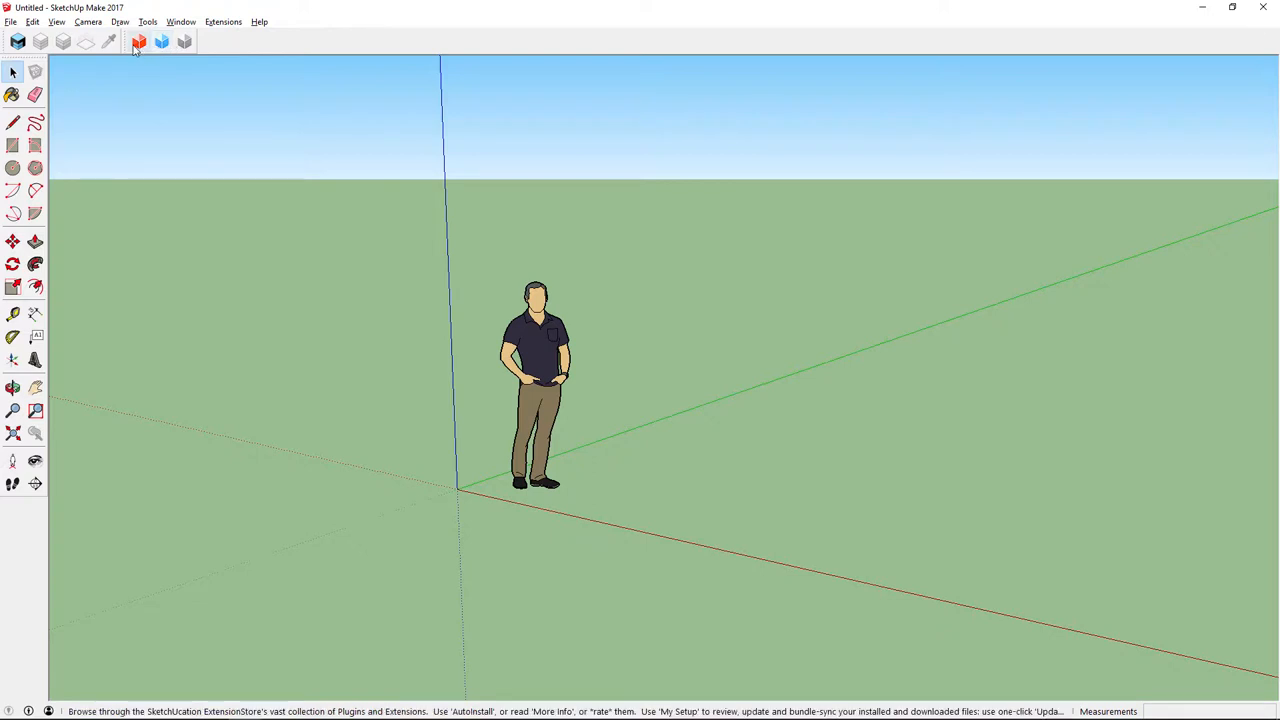
left_click(140, 40)
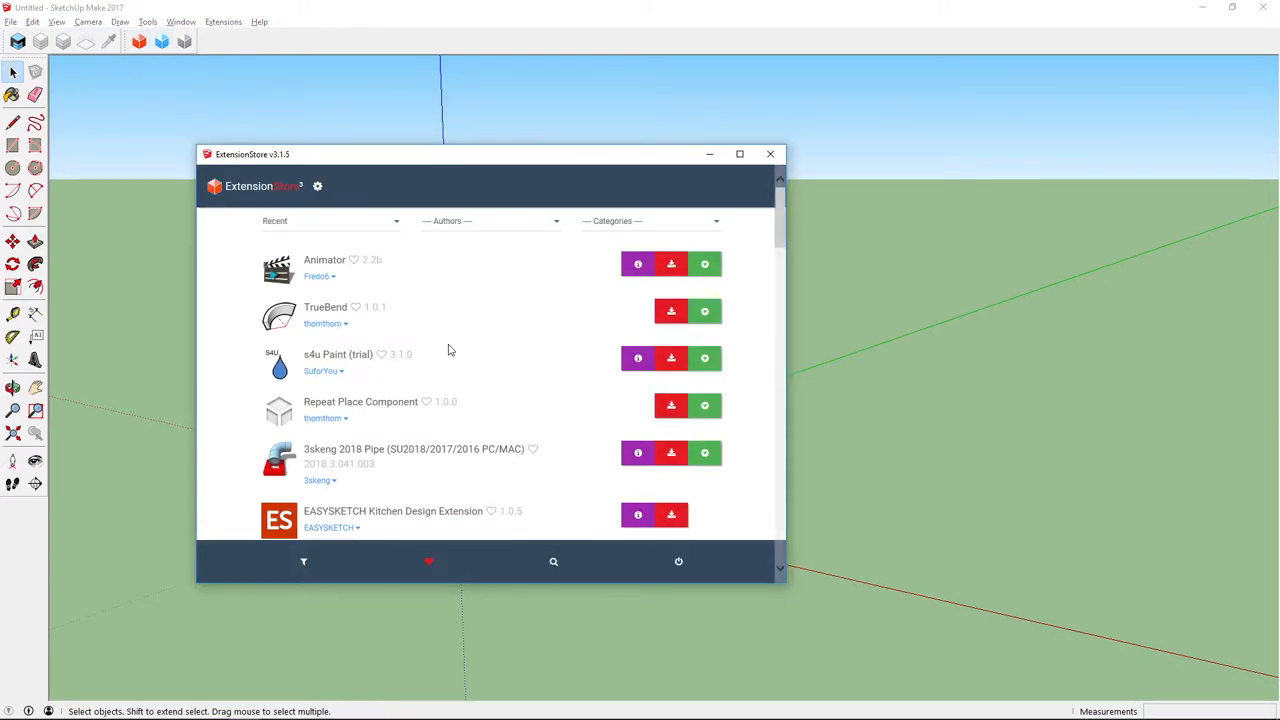
mouse_move(552, 560)
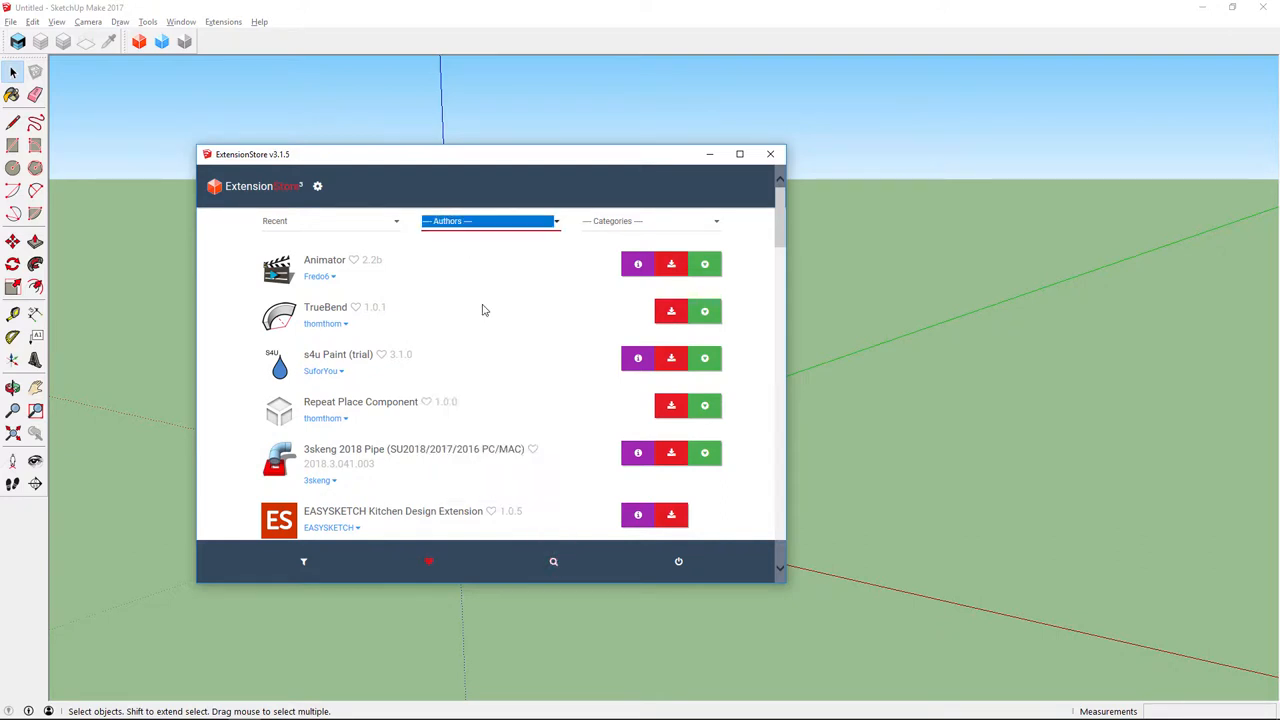
left_click(490, 220)
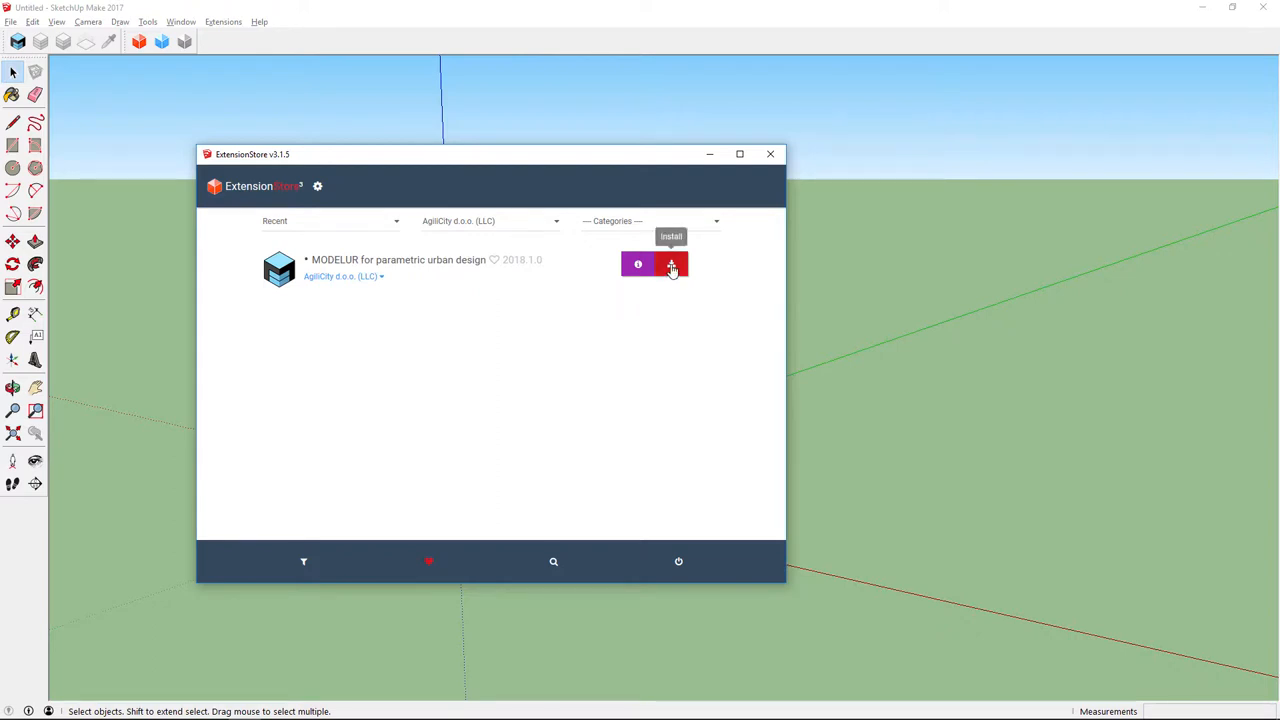
left_click(770, 152)
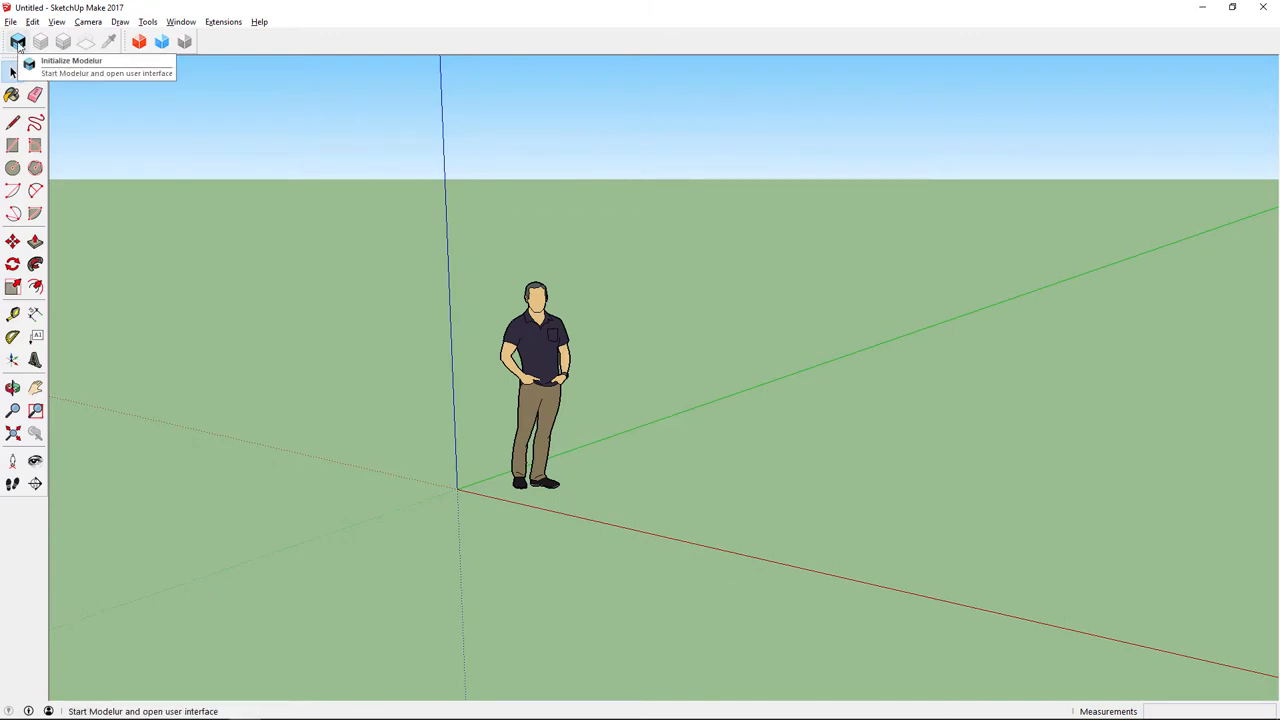
Step: Start Modelur, switch its welcome window to Request a Trial License, then close the licence window
left_click(16, 40)
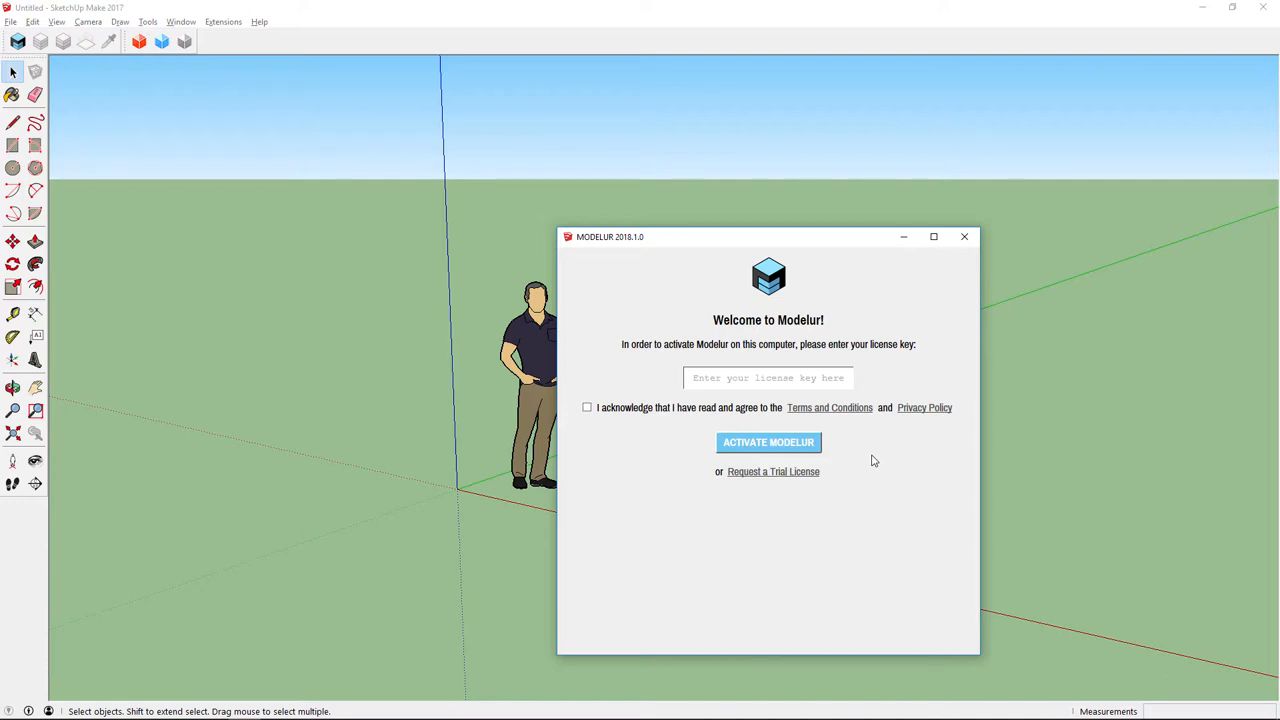
mouse_move(772, 472)
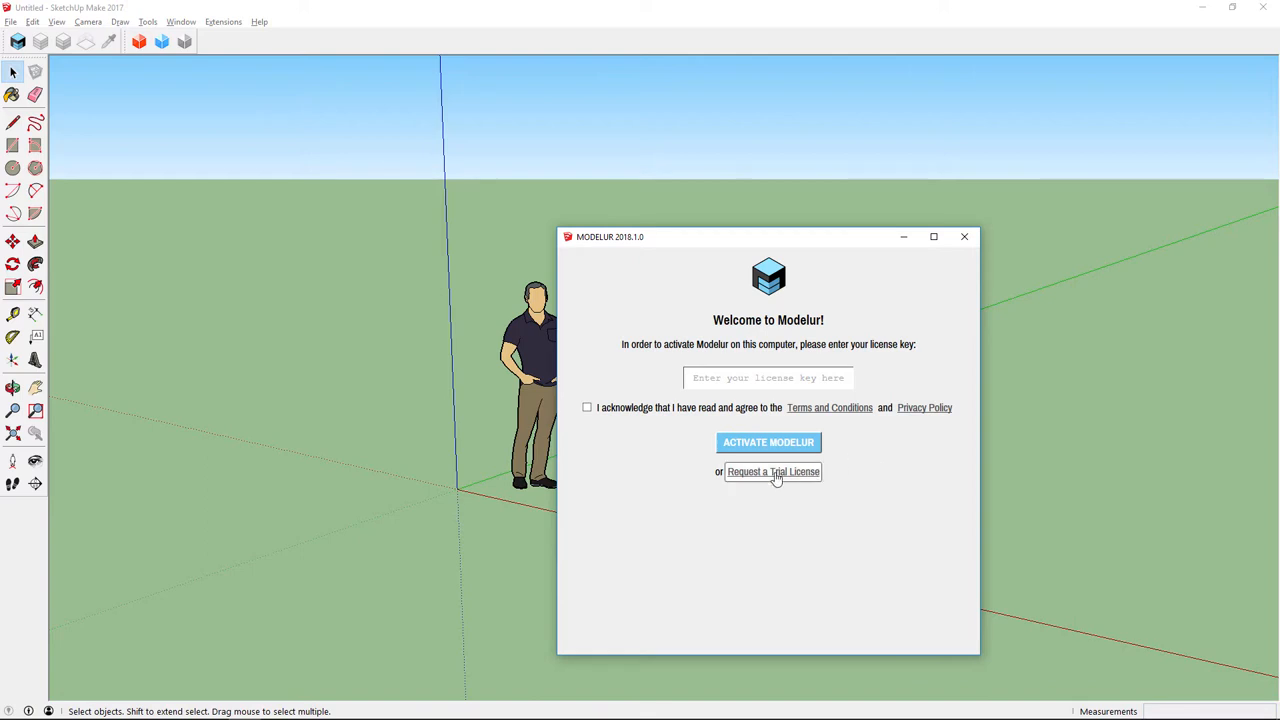
left_click(772, 472)
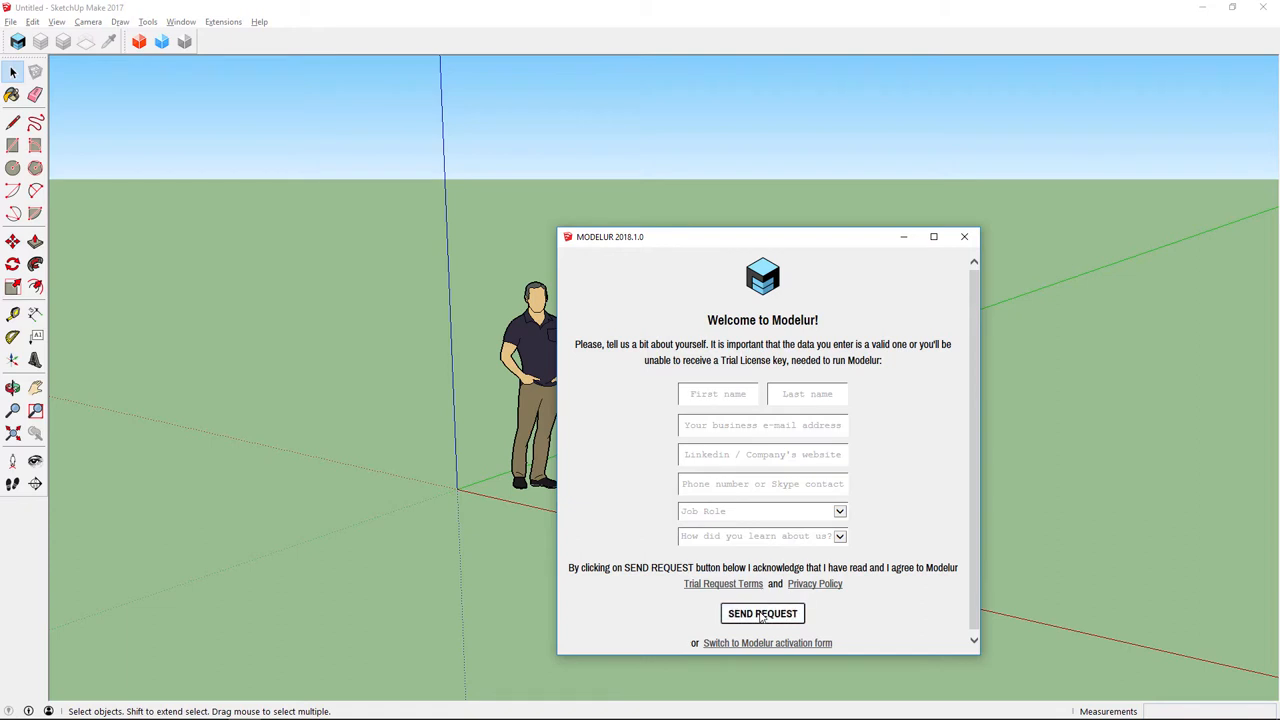
mouse_move(964, 236)
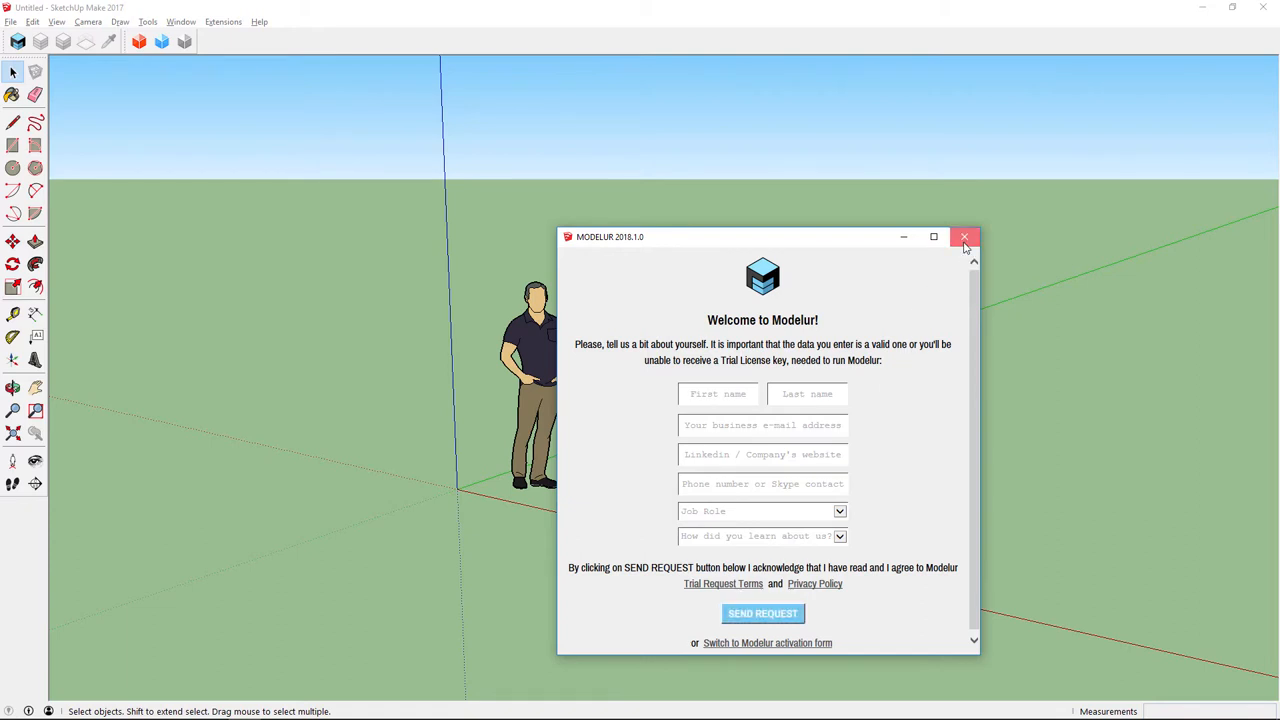
left_click(964, 236)
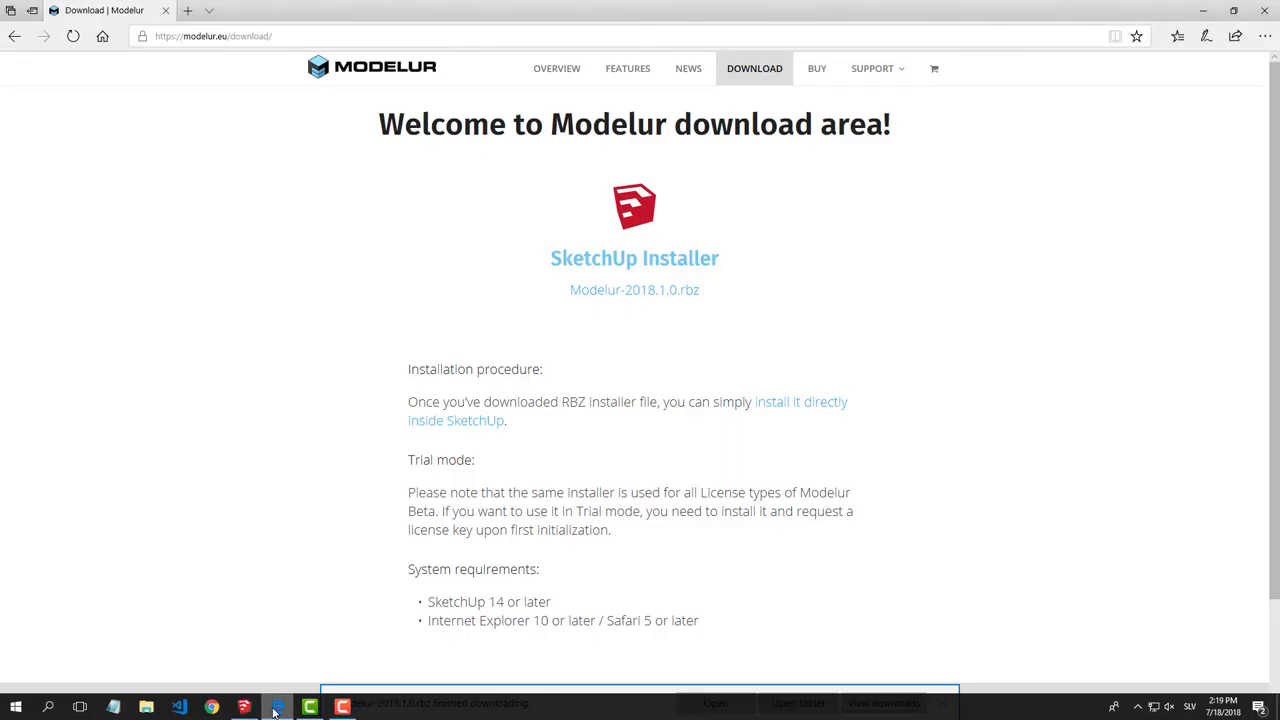
Step: Open the Modelur User Guide from the site's SUPPORT menu
left_click(872, 68)
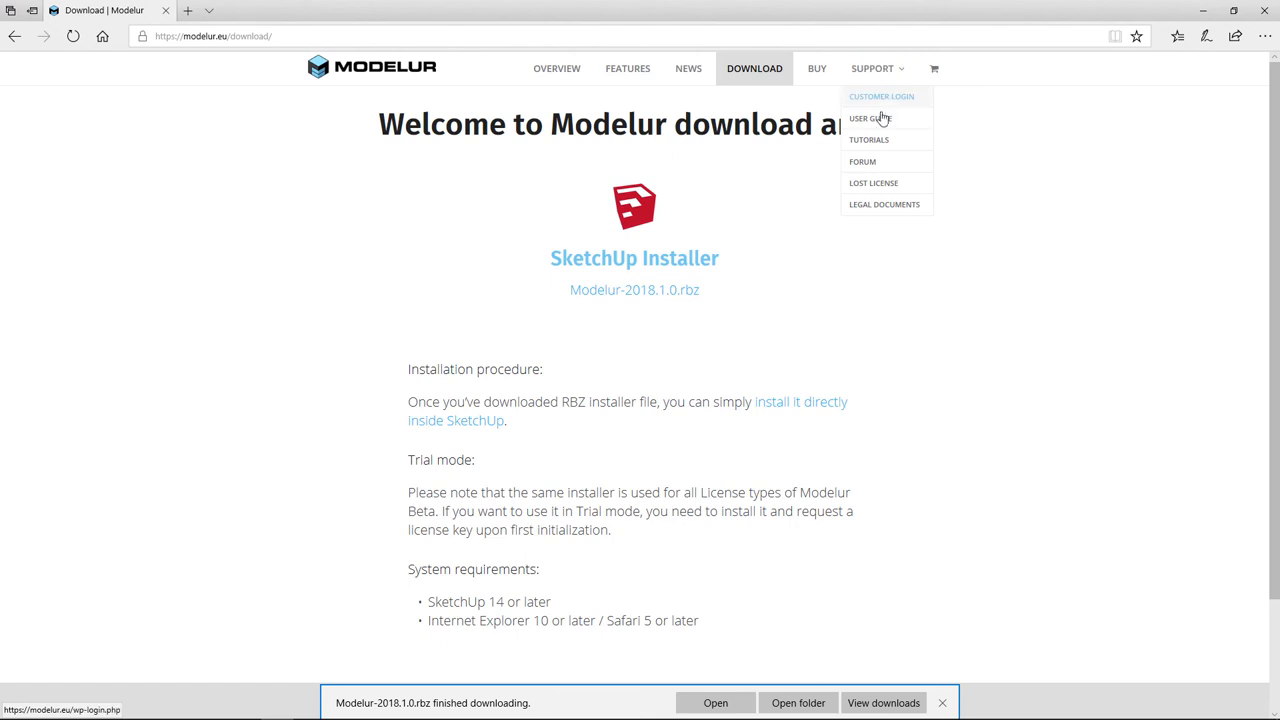
left_click(868, 118)
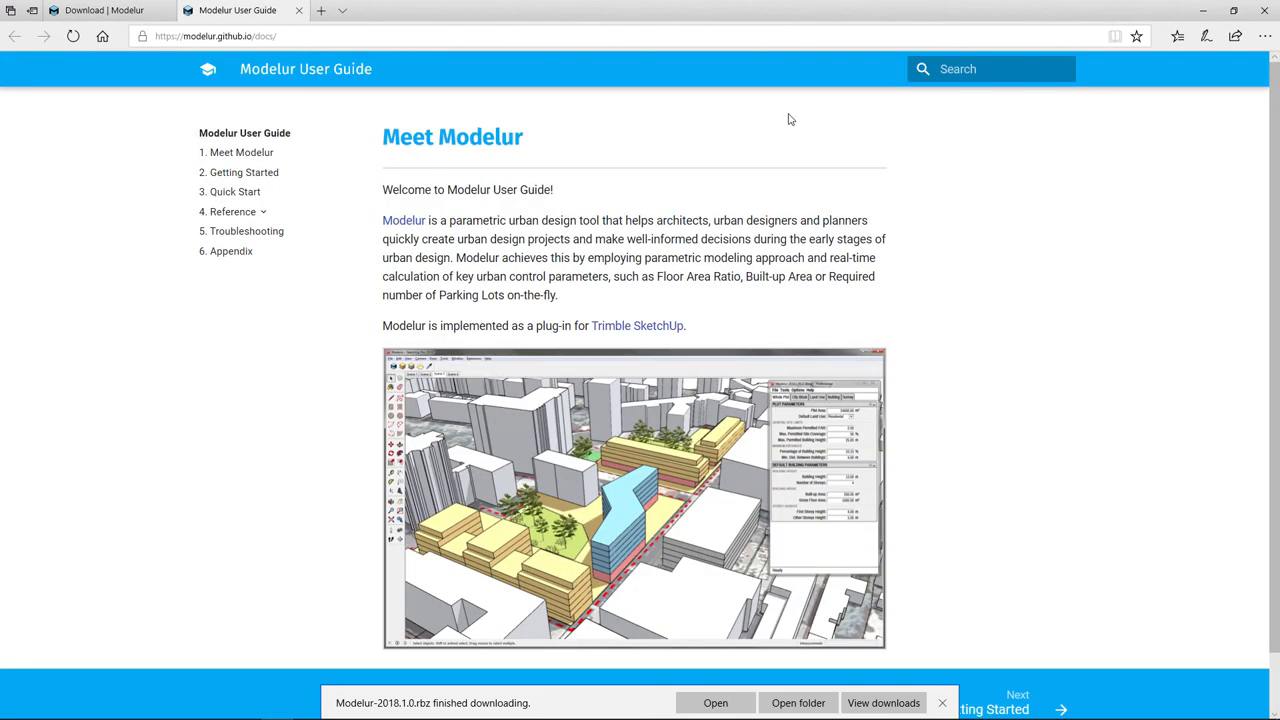
mouse_move(634, 144)
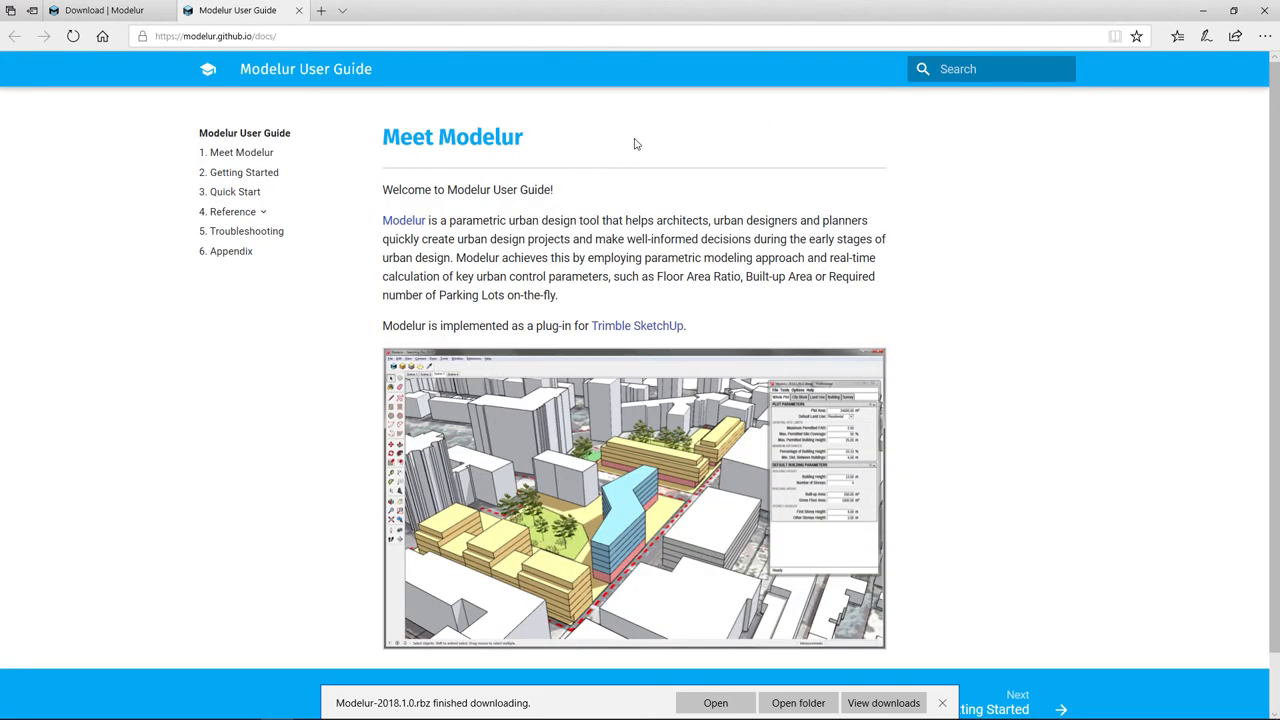